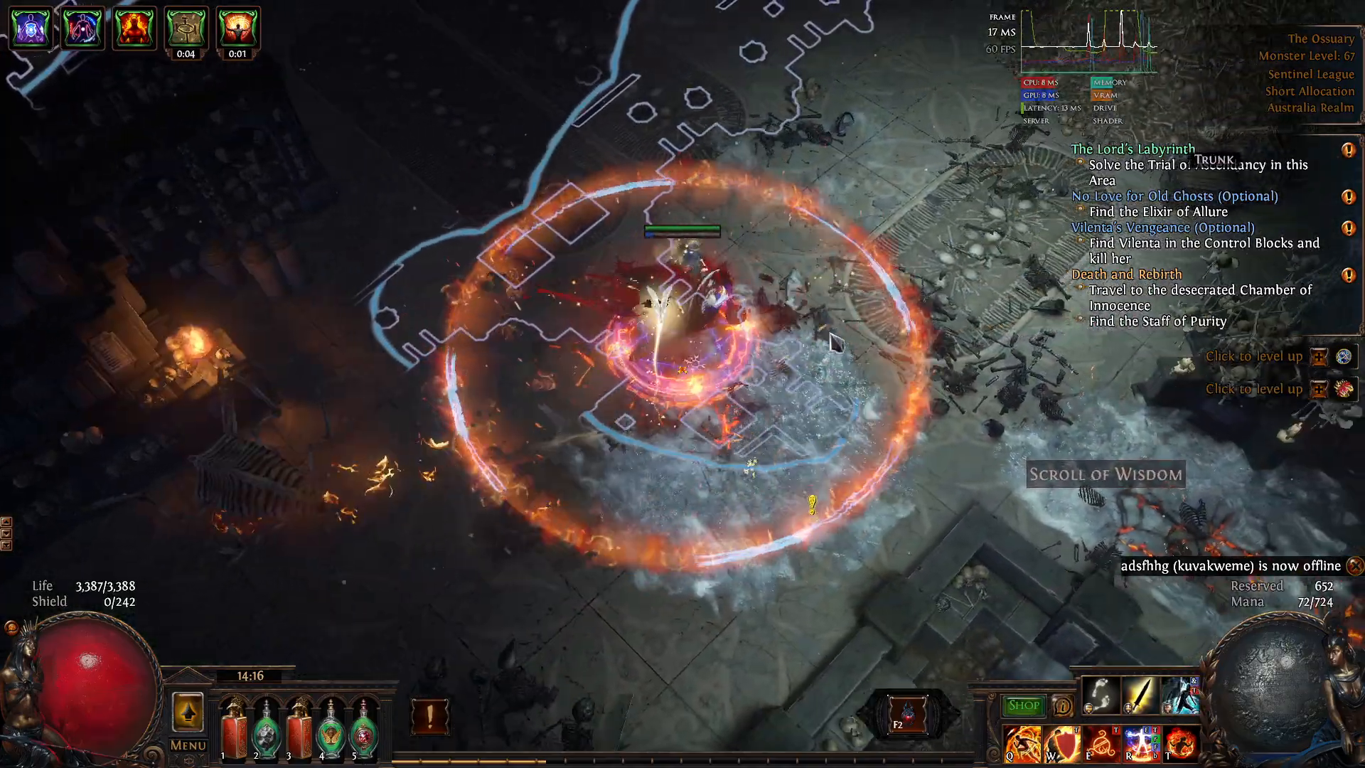
# Pause Path of Exile and switch to the Desktop folder with the RamDisk shortcuts
pyautogui.press('Escape')
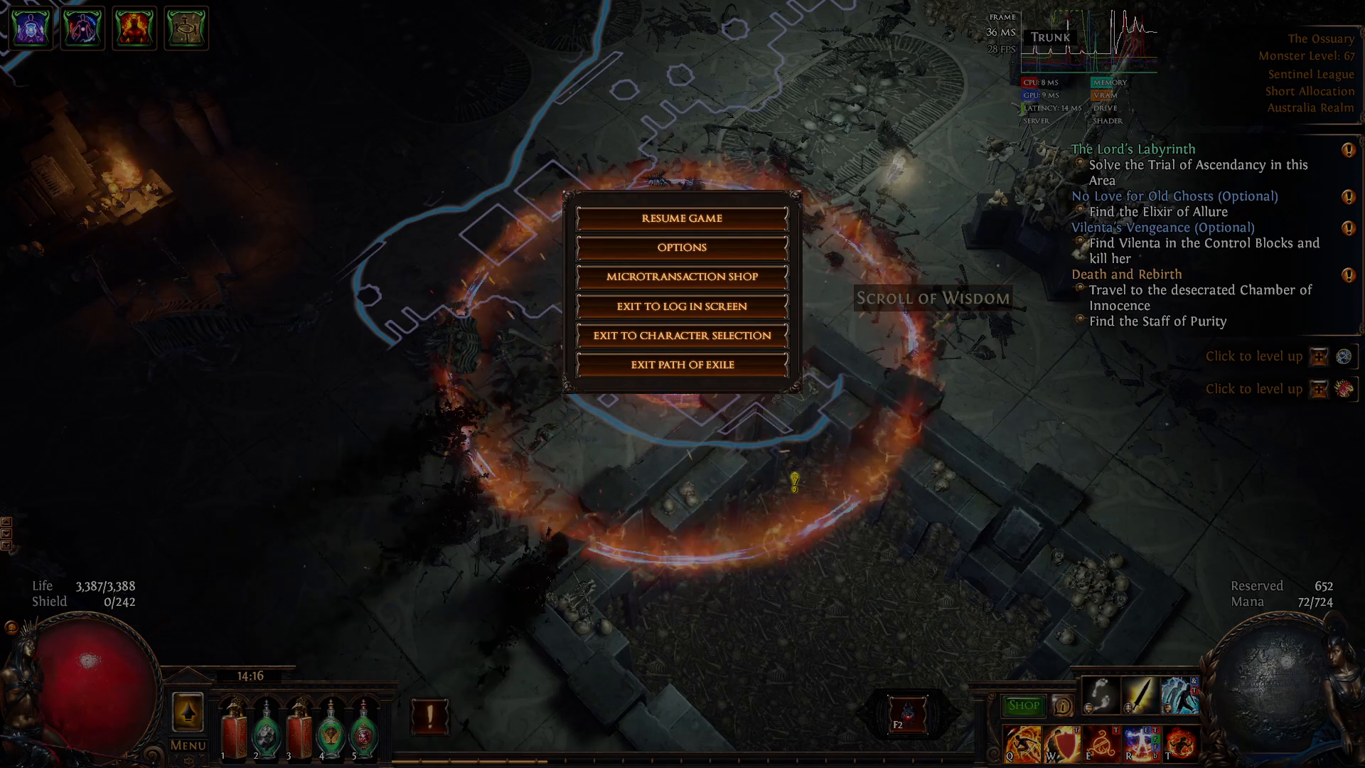
pyautogui.click(477, 750)
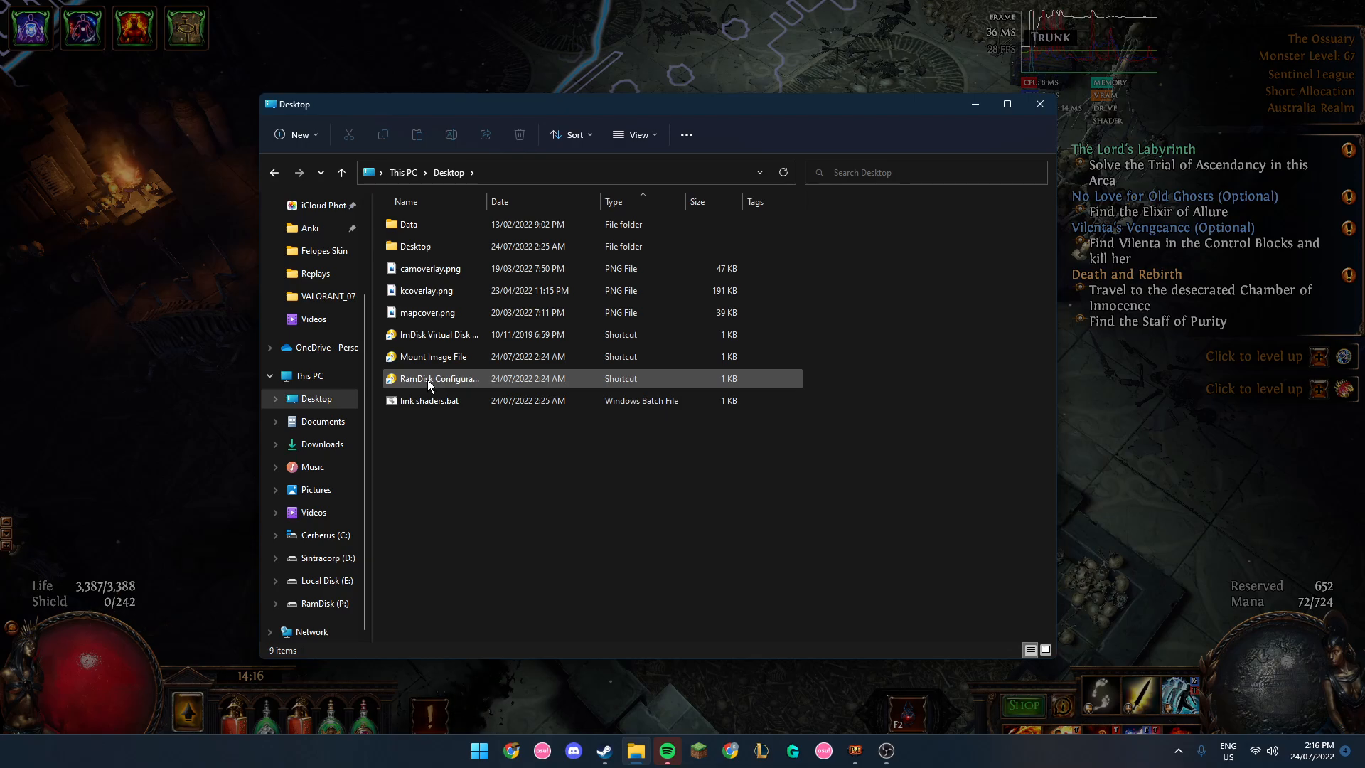
# Review the 100 MB P: RamDisk settings and close, keeping the existing disk mounted
pyautogui.click(440, 378)
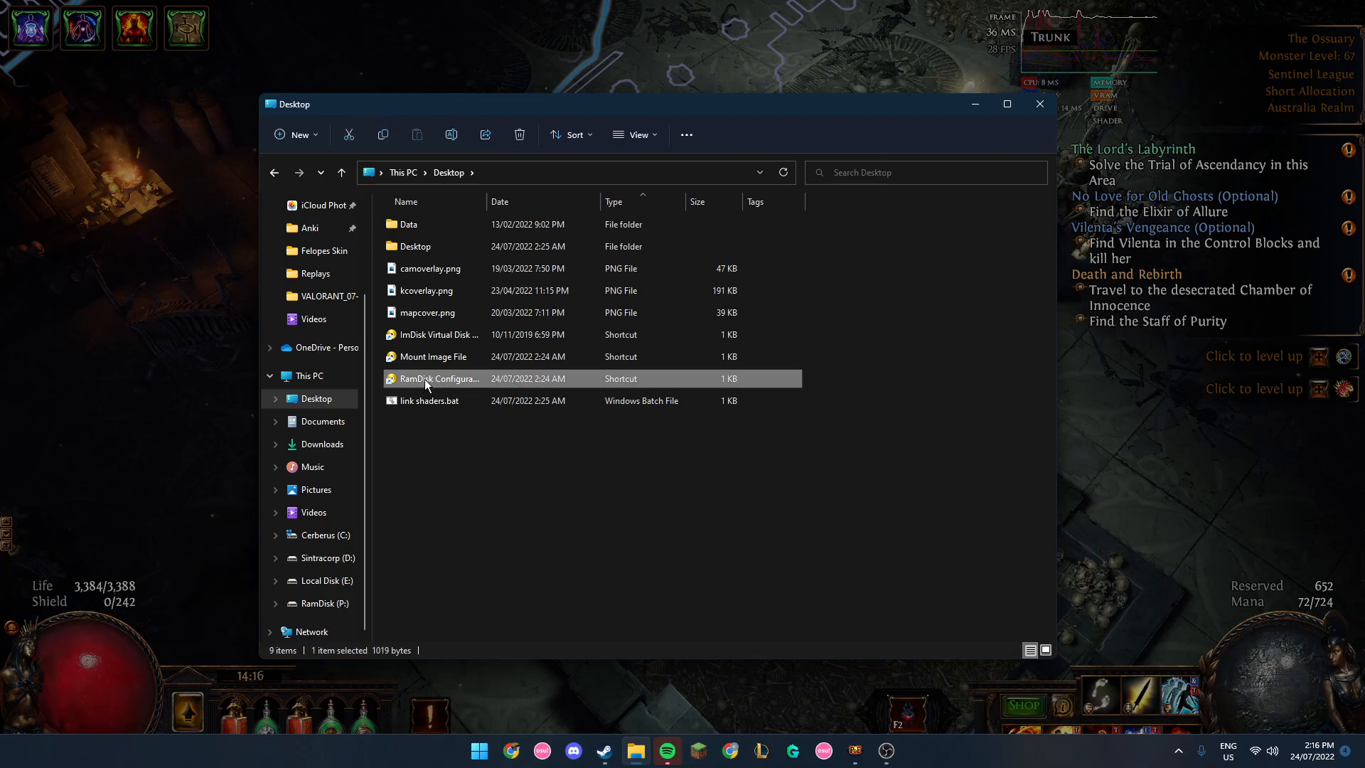
pyautogui.doubleClick(439, 377)
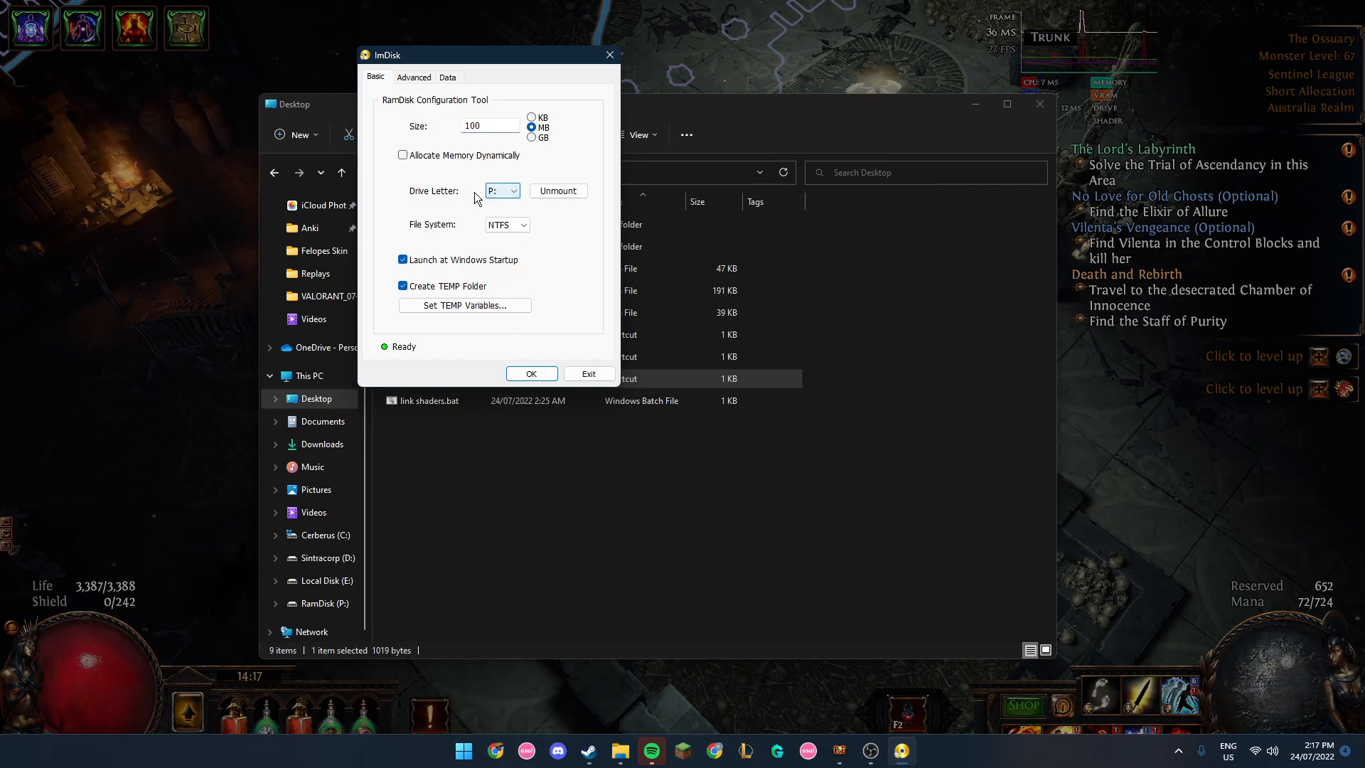
pyautogui.moveTo(488, 162)
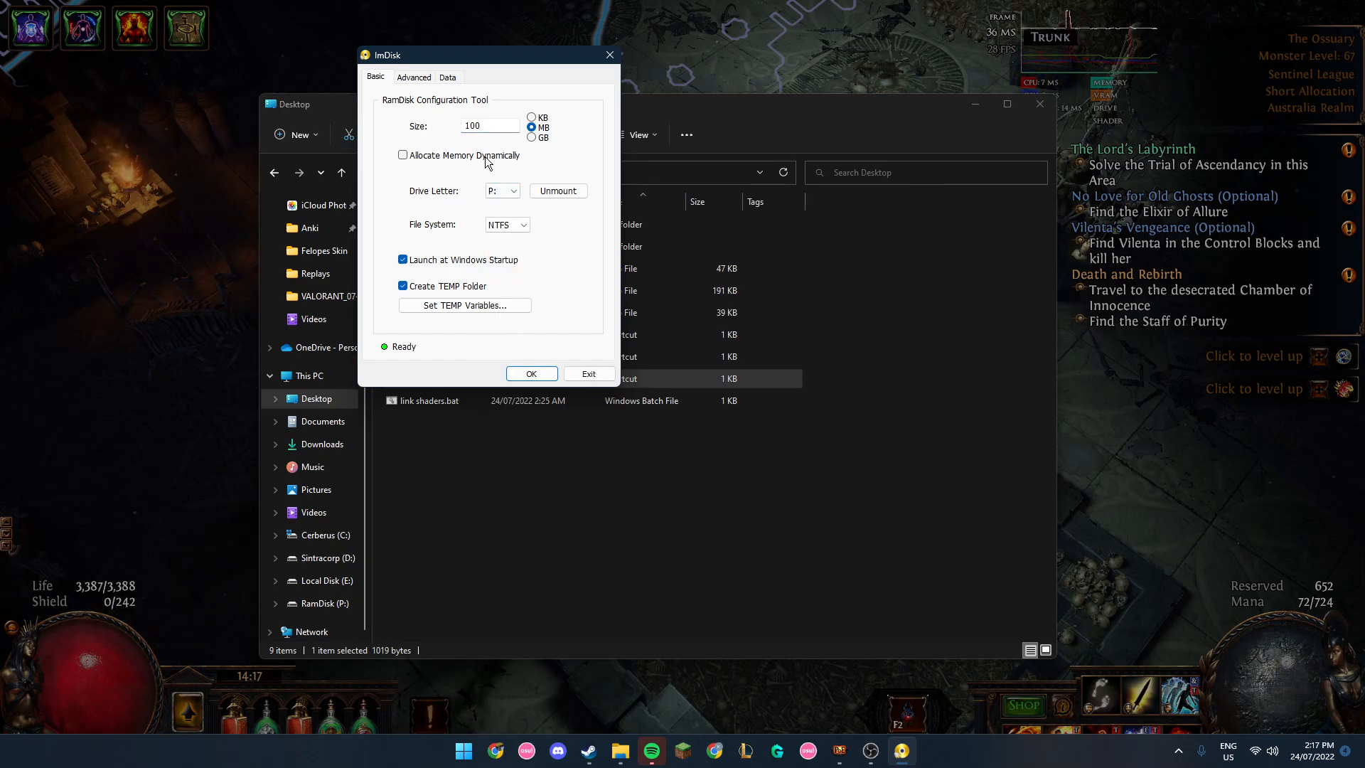
pyautogui.moveTo(484, 207)
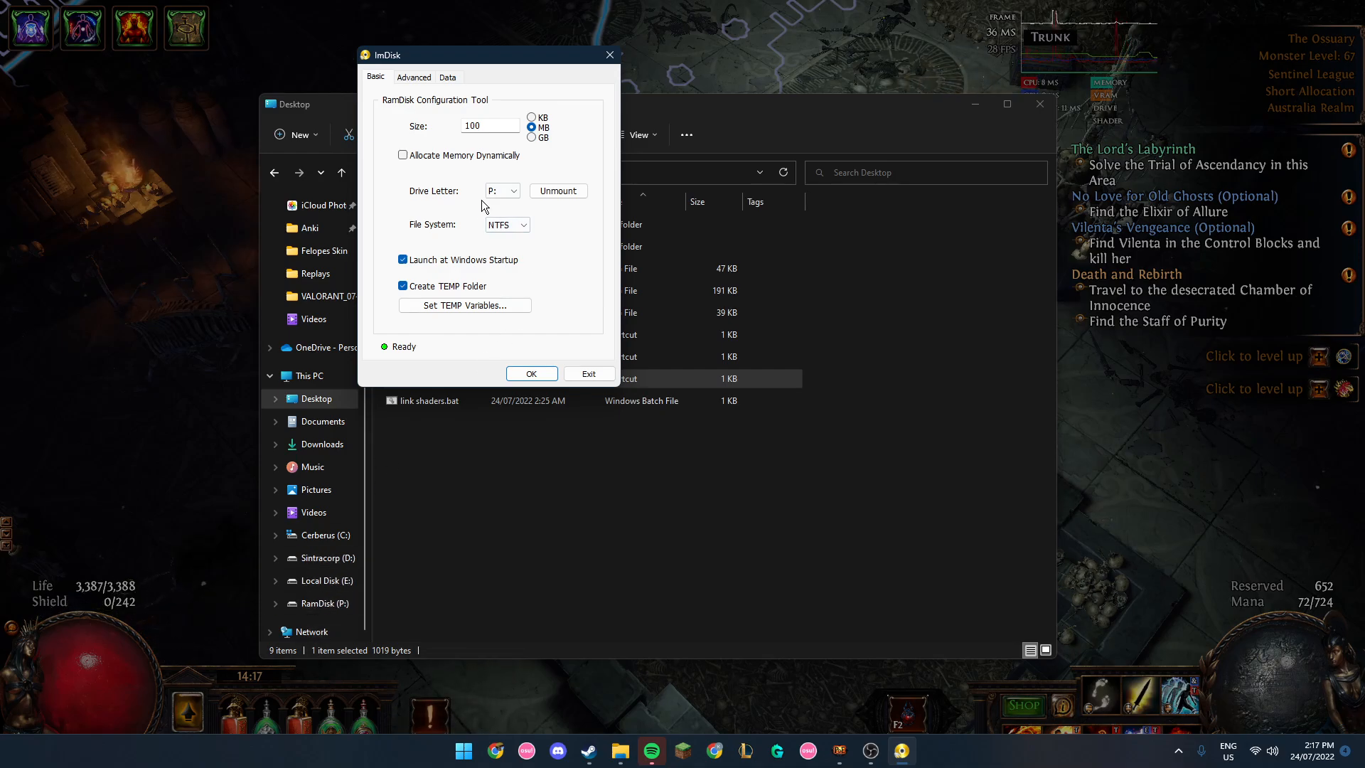
pyautogui.moveTo(496, 171)
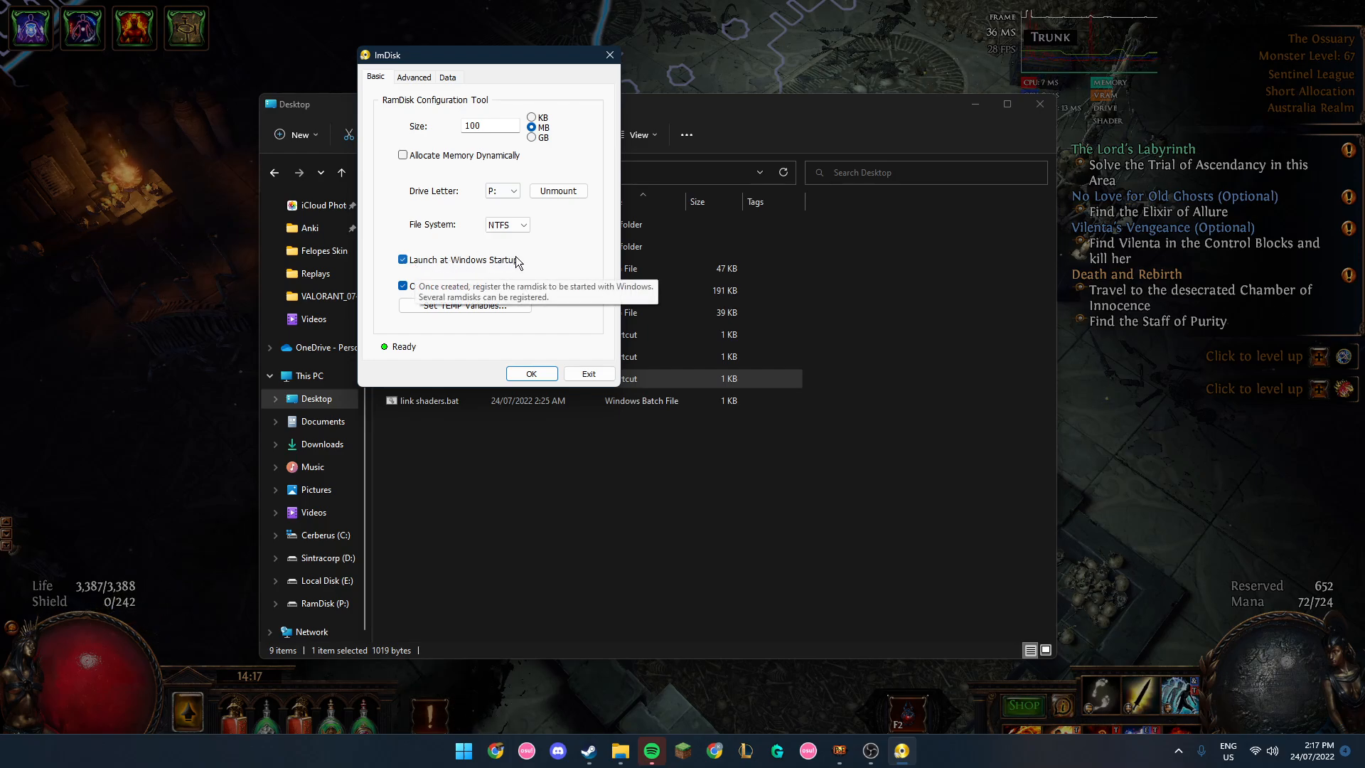
pyautogui.moveTo(534, 385)
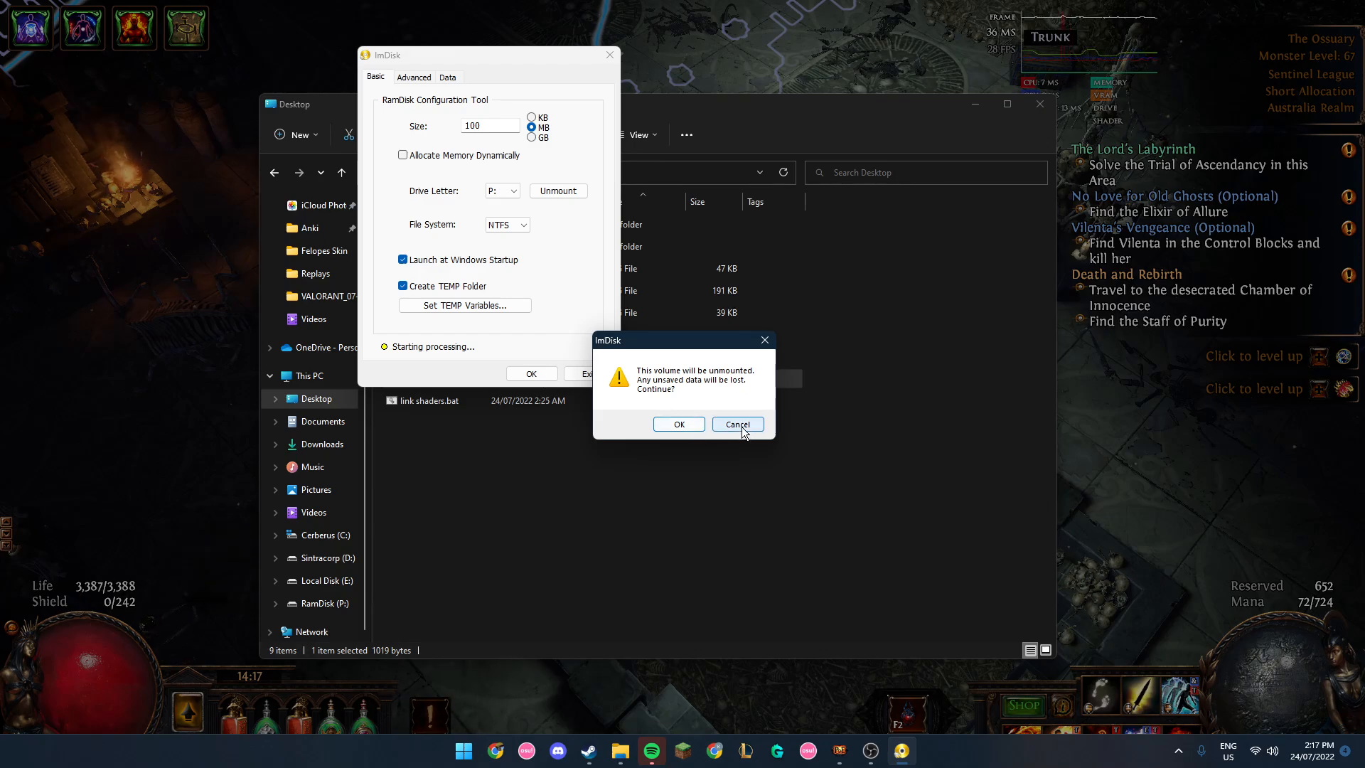
pyautogui.click(736, 423)
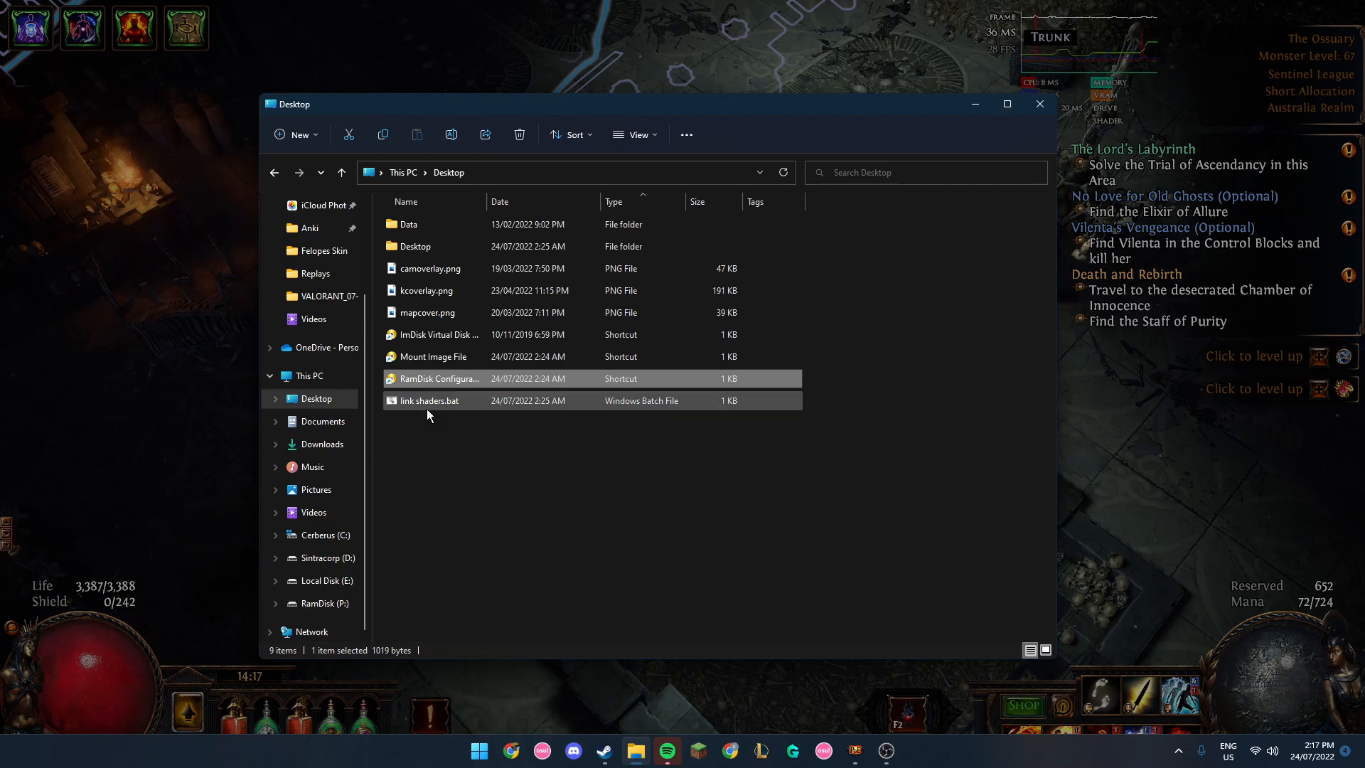
# Open link shaders.bat in Notepad for editing
pyautogui.click(427, 400)
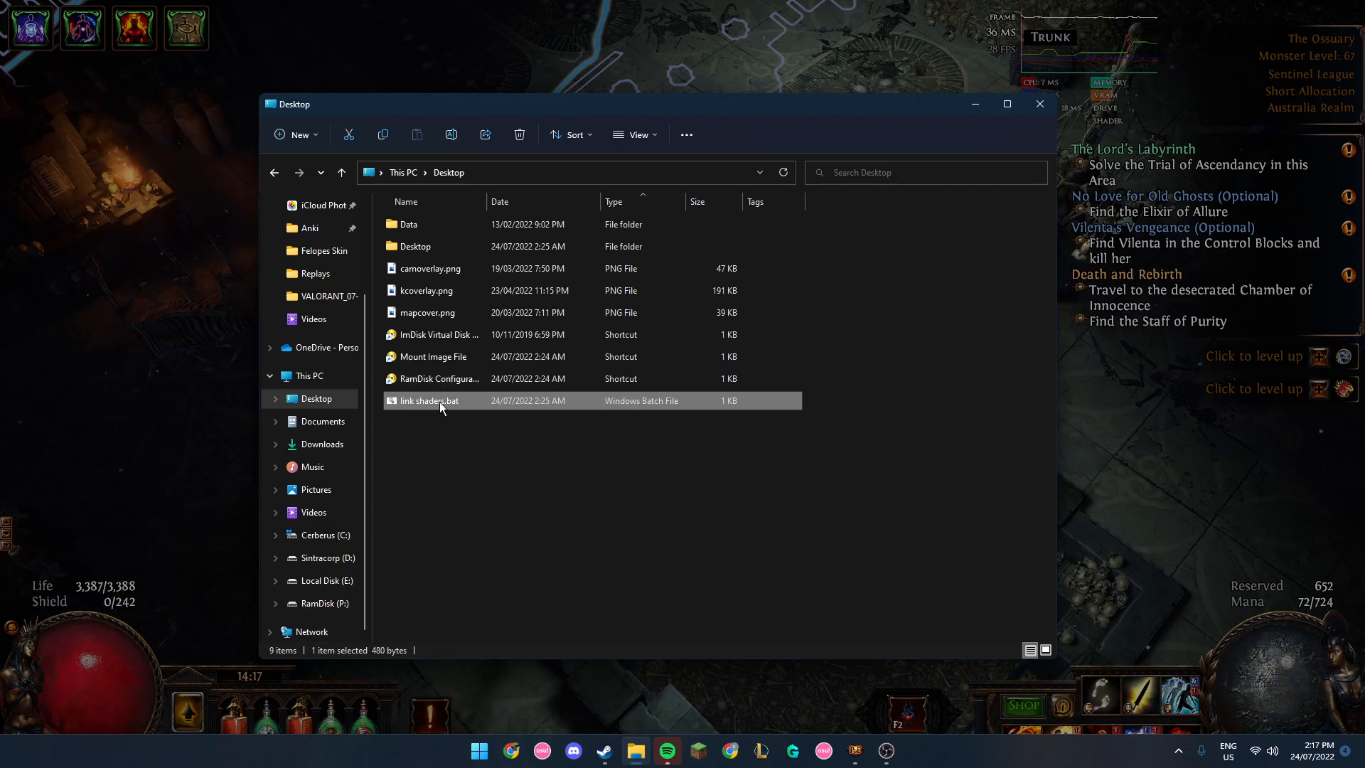
pyautogui.moveTo(426, 400)
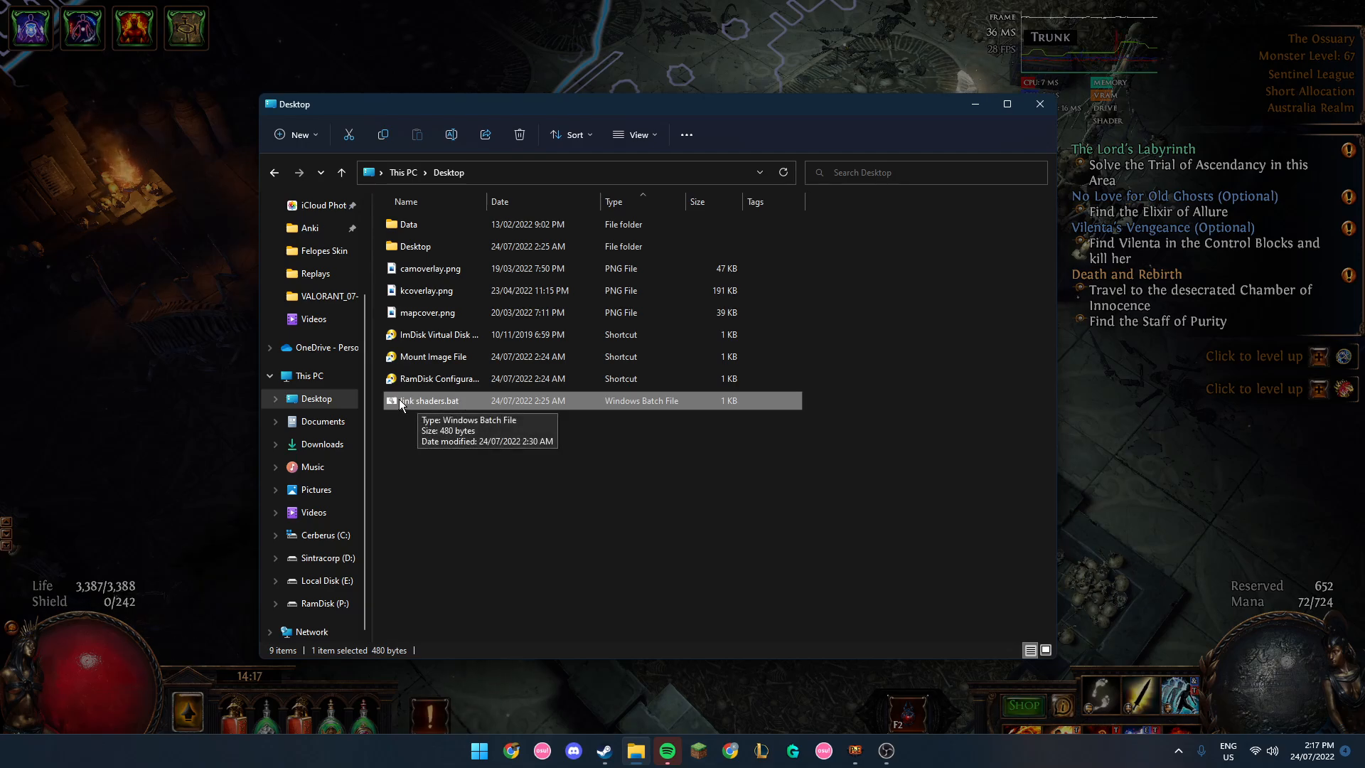
pyautogui.rightClick(428, 400)
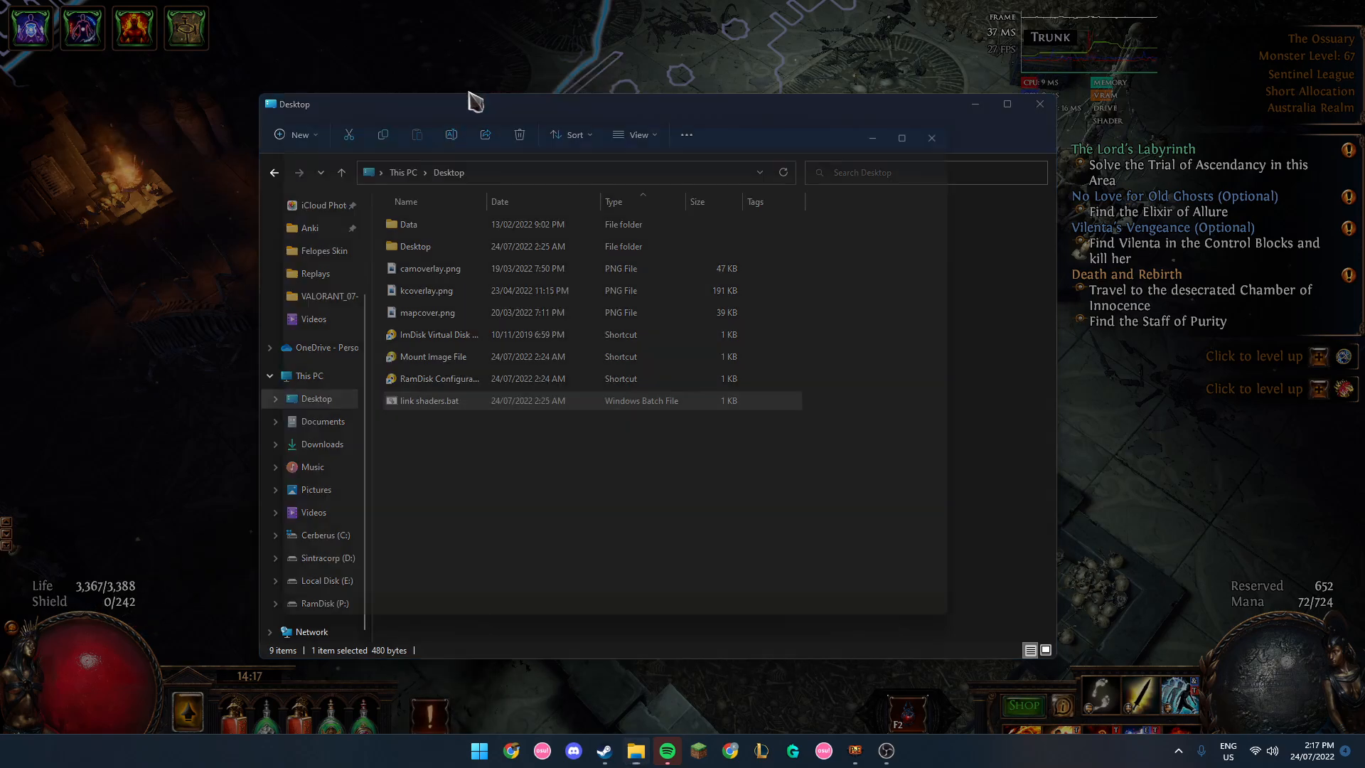
pyautogui.doubleClick(428, 400)
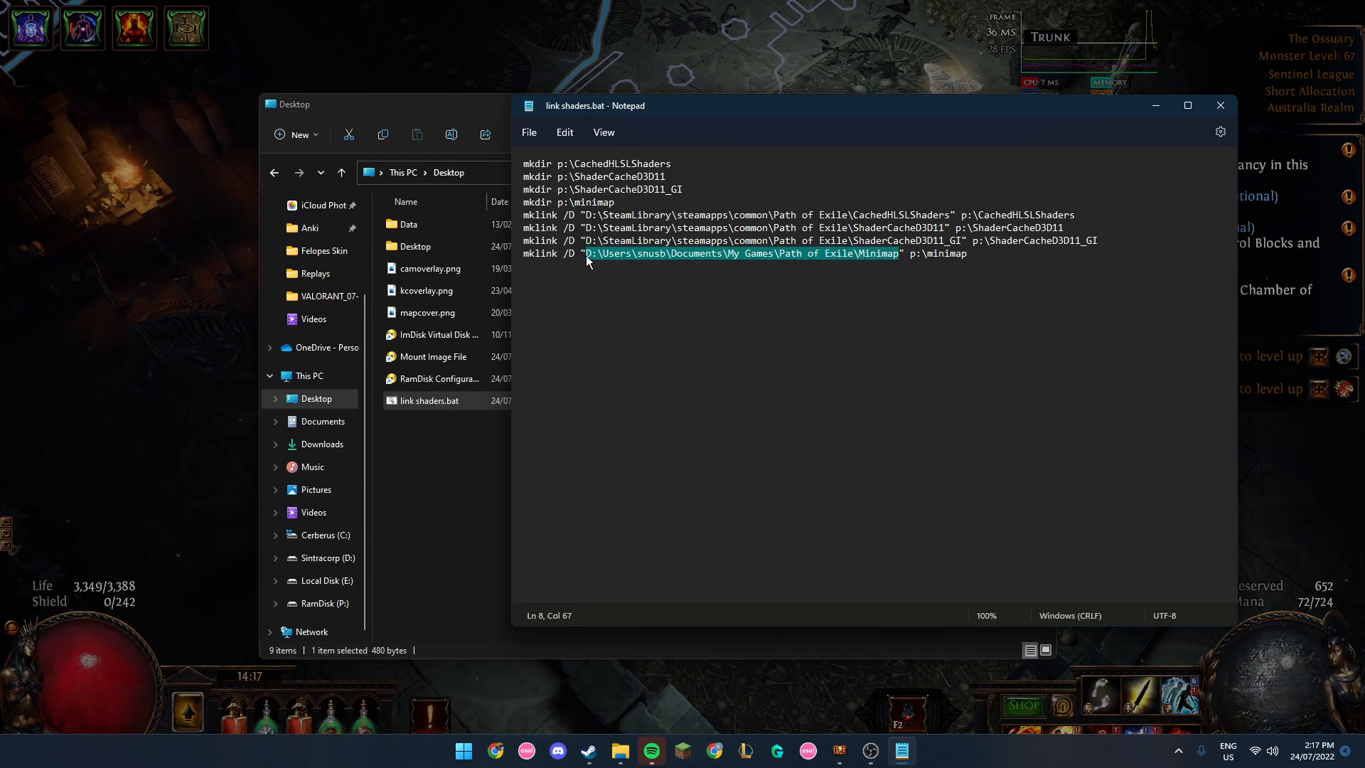
# Change the minimap link's drive from D: to C: and close Notepad
pyautogui.click(590, 253)
pyautogui.write('C')
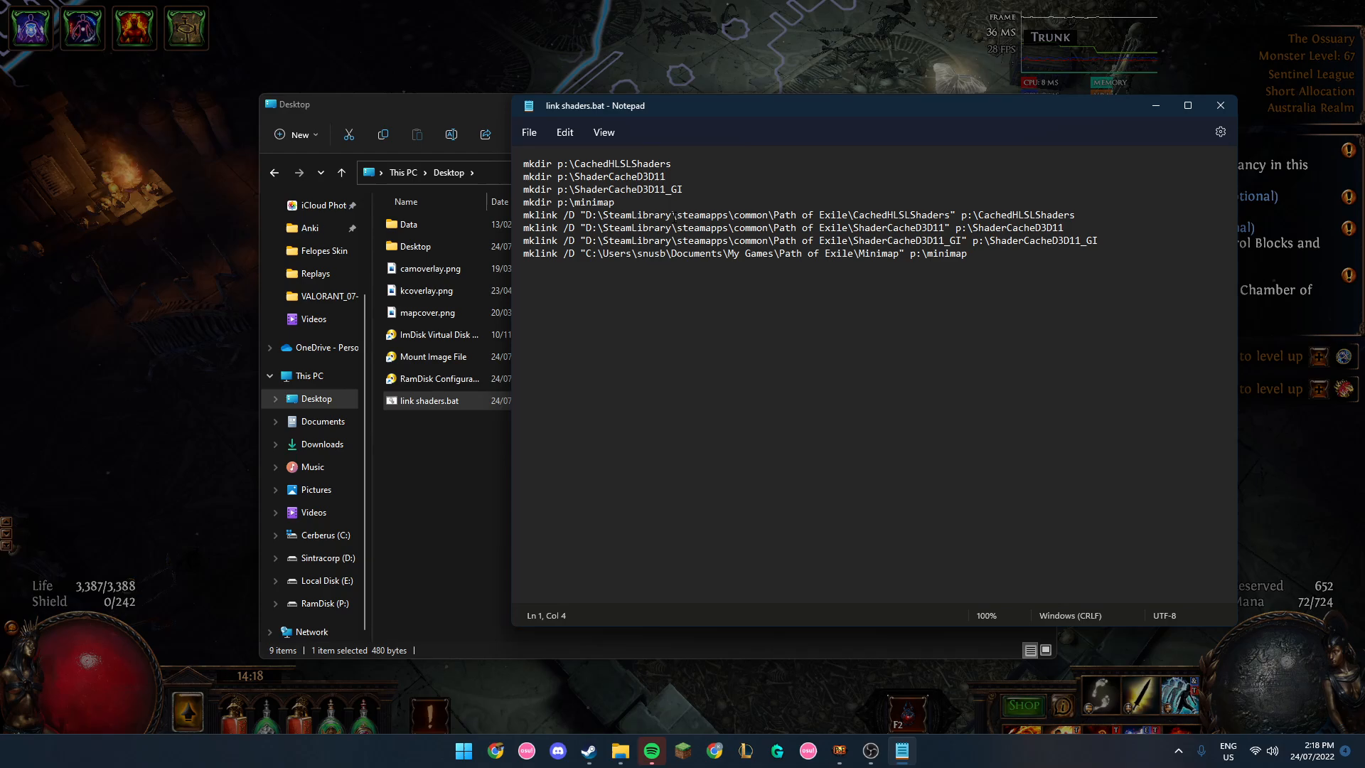
pyautogui.click(593, 215)
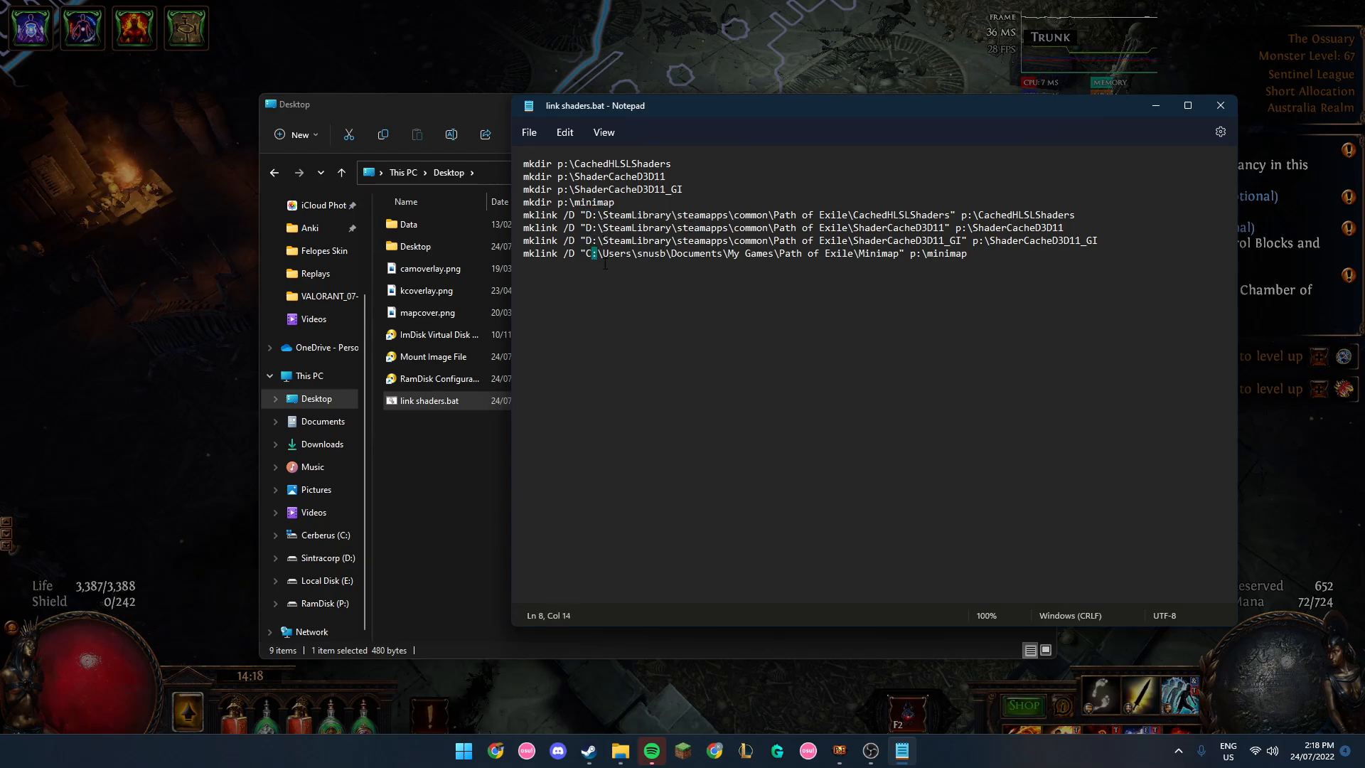
pyautogui.click(1220, 105)
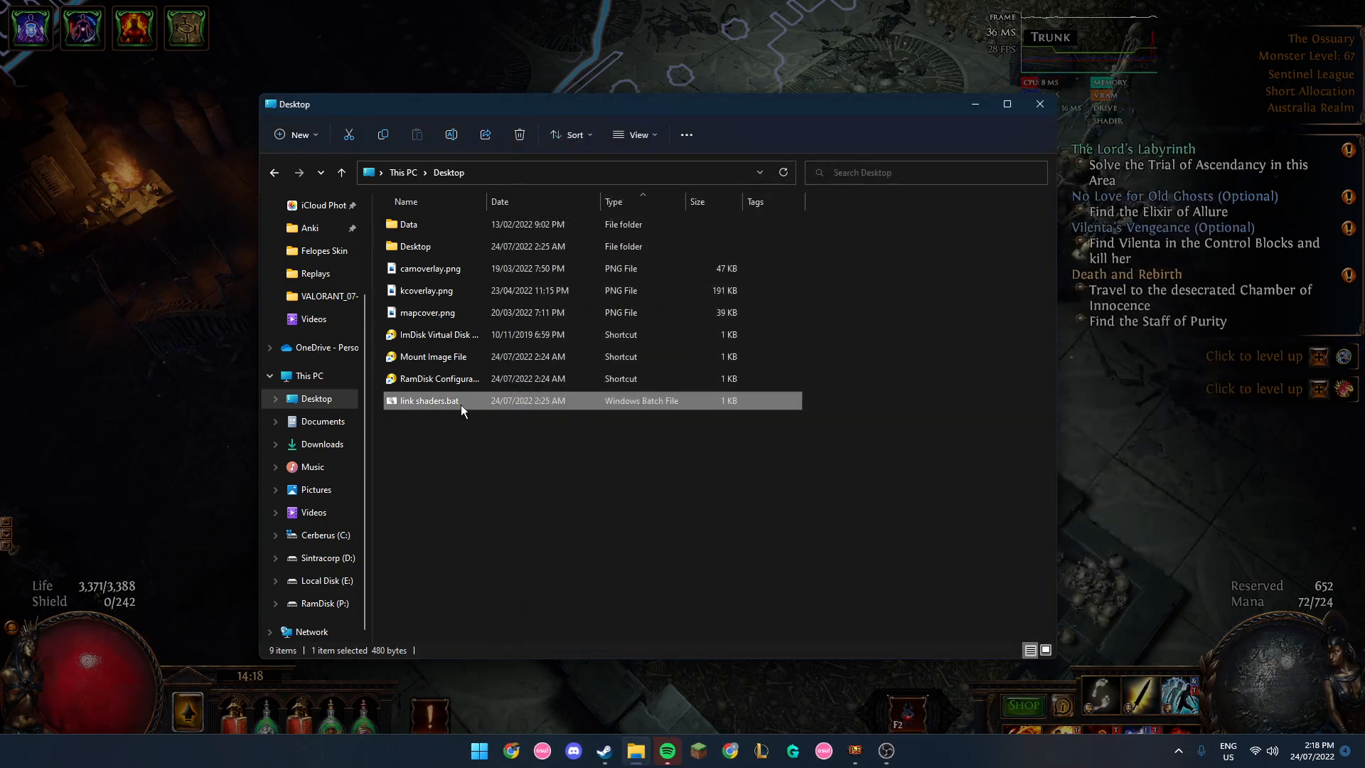
pyautogui.moveTo(437, 408)
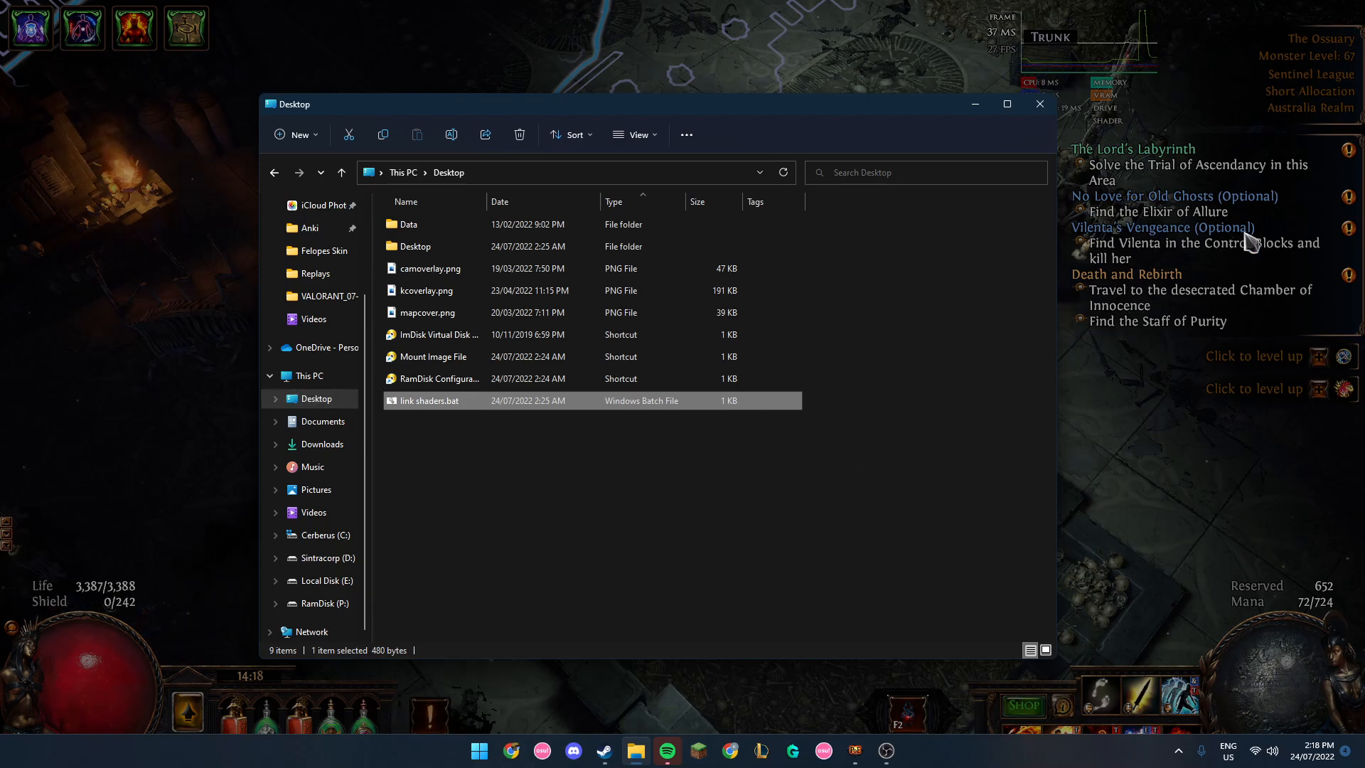
pyautogui.moveTo(446, 391)
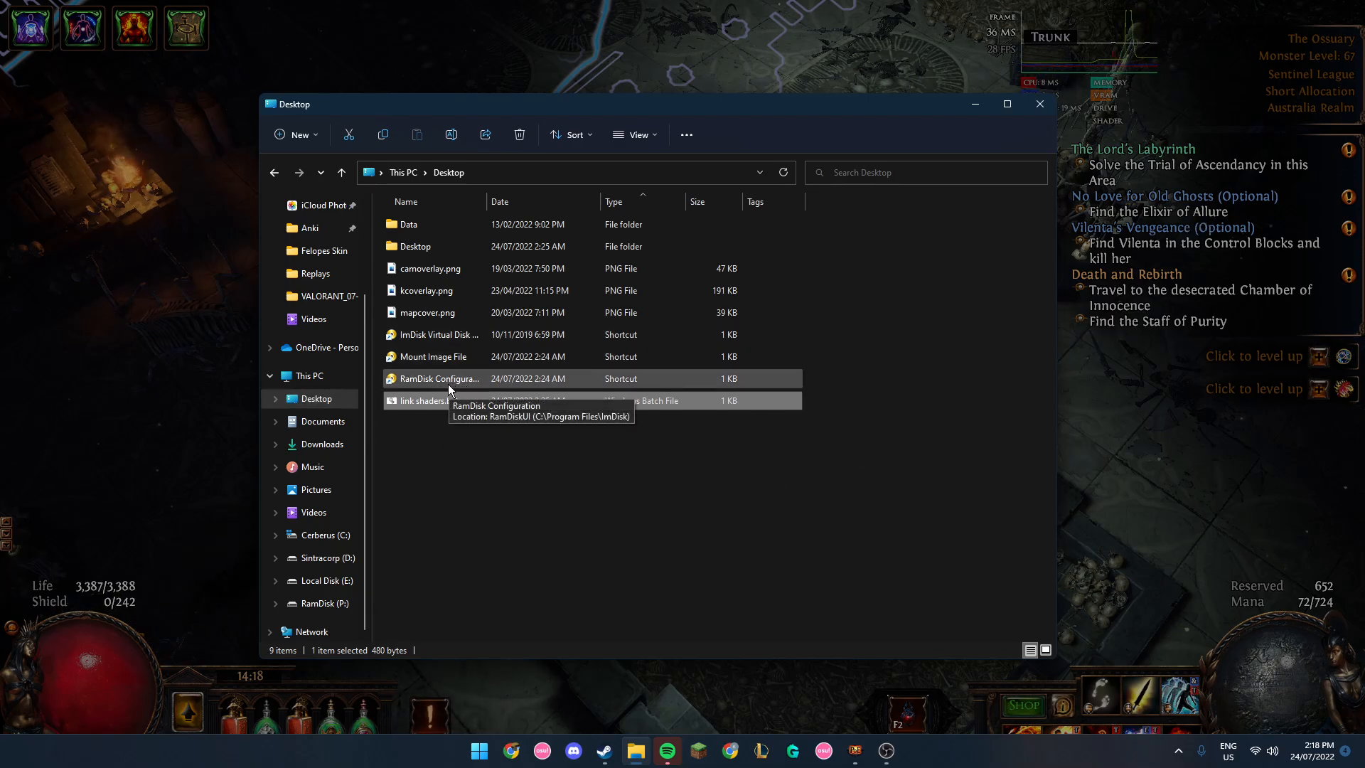
pyautogui.moveTo(427, 400)
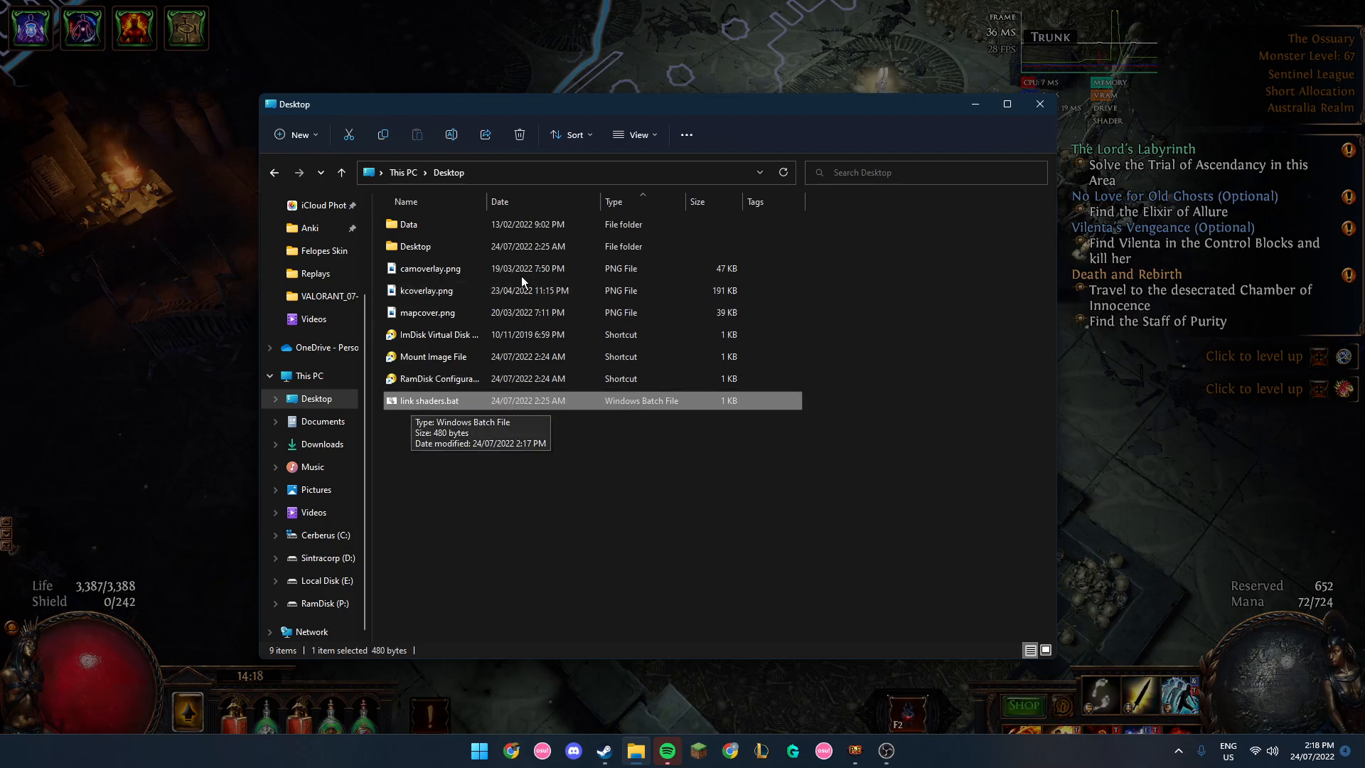
pyautogui.moveTo(65, 253)
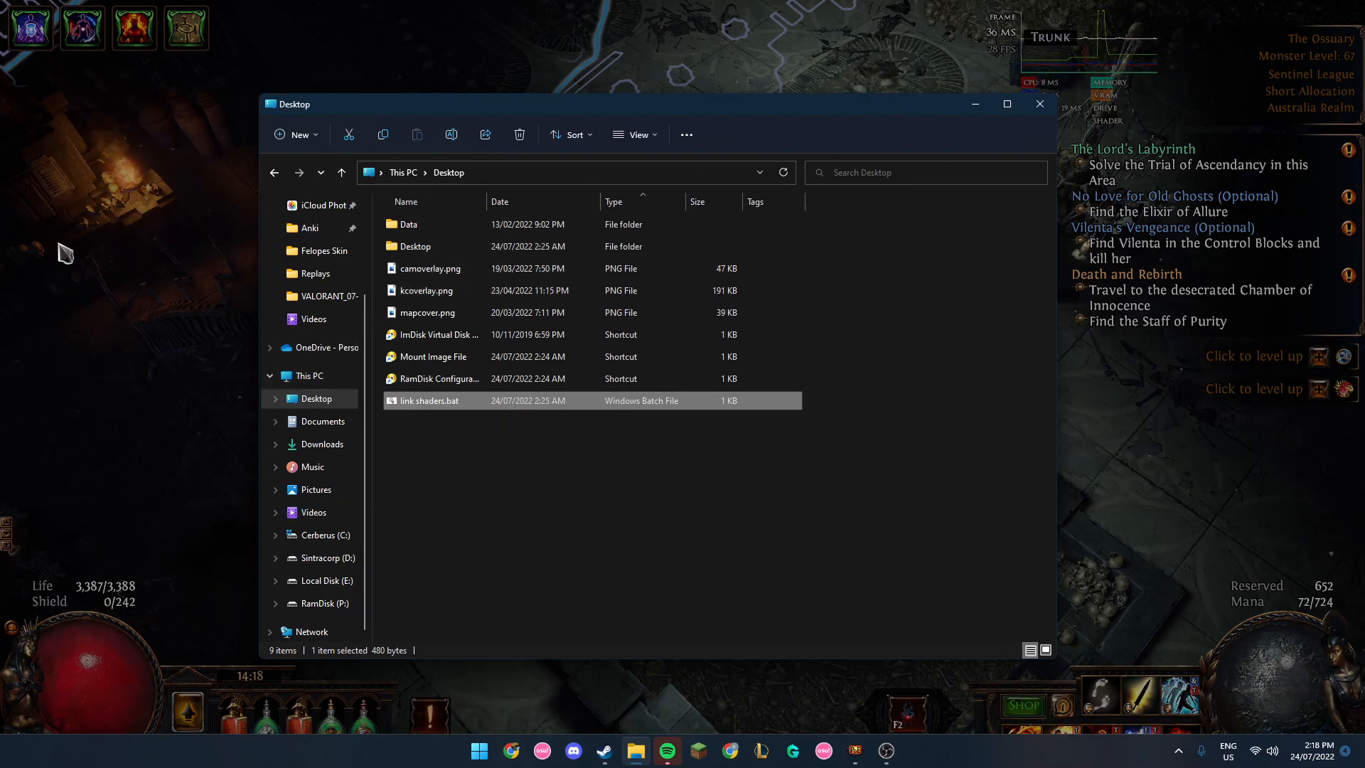